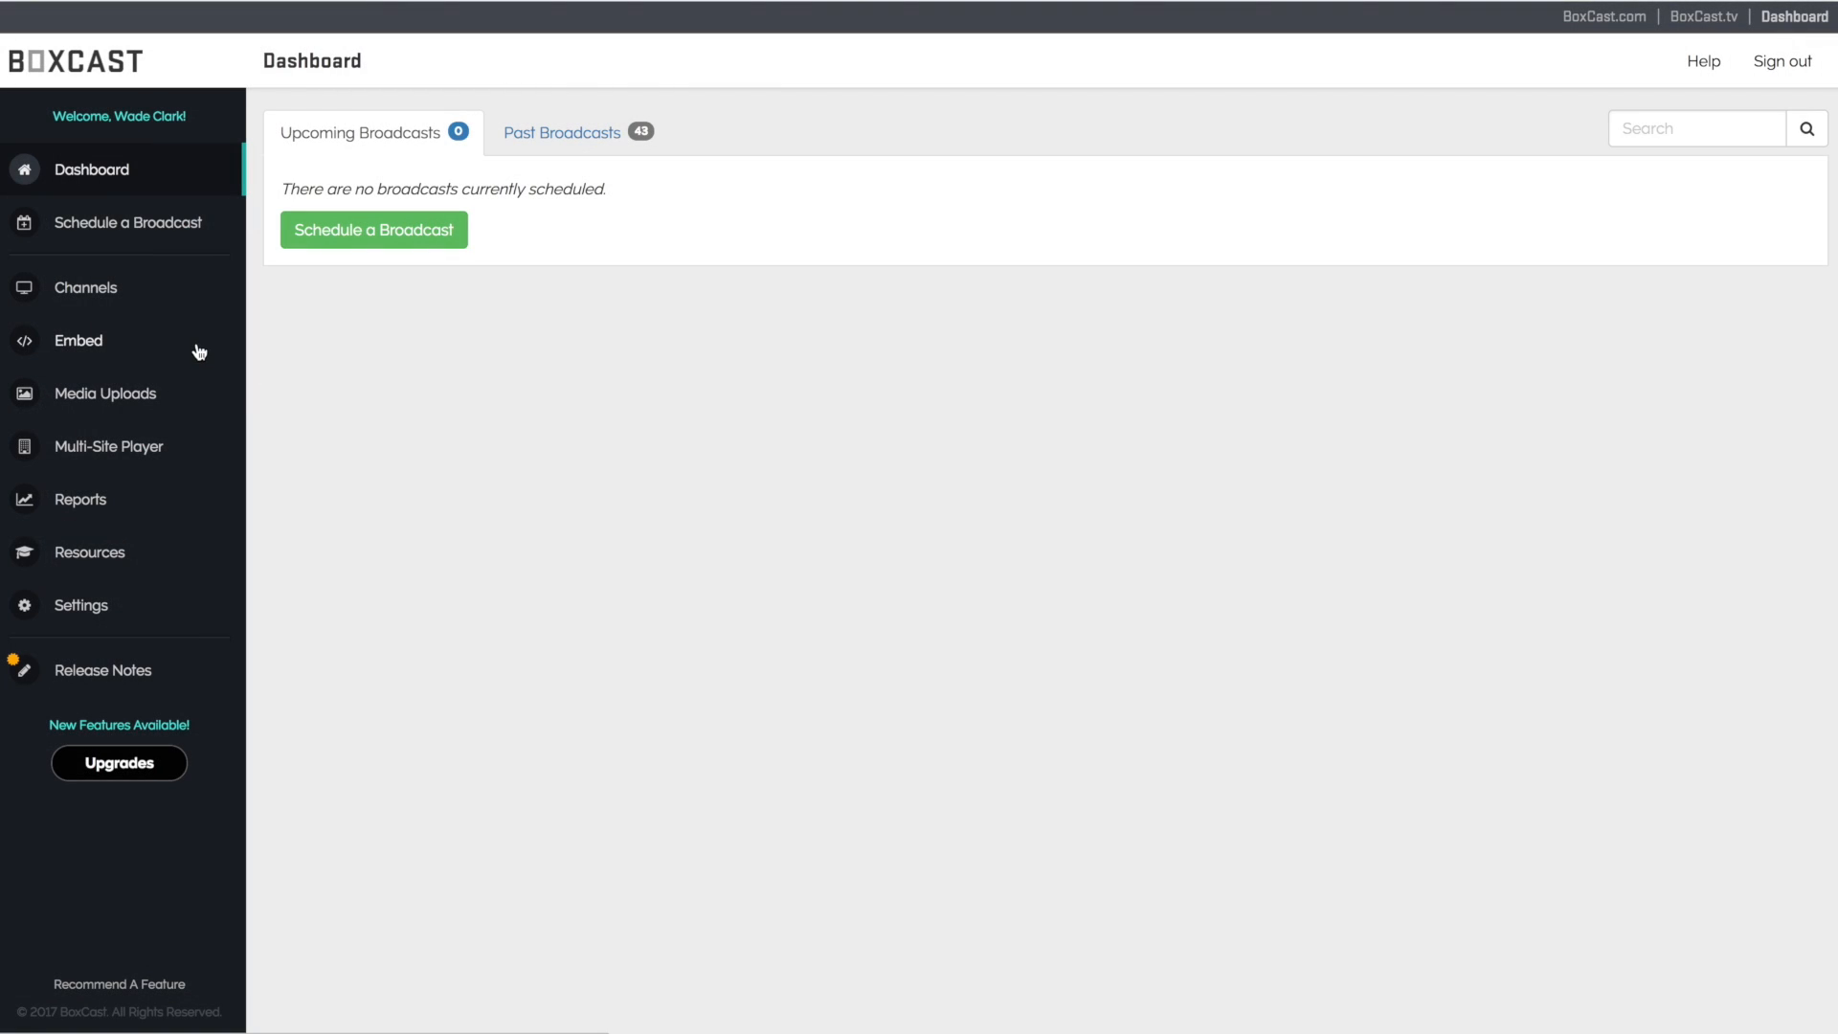
Bring up the Embed Code Generator showing JavaScript embed code for all broadcasts
left_click(76, 341)
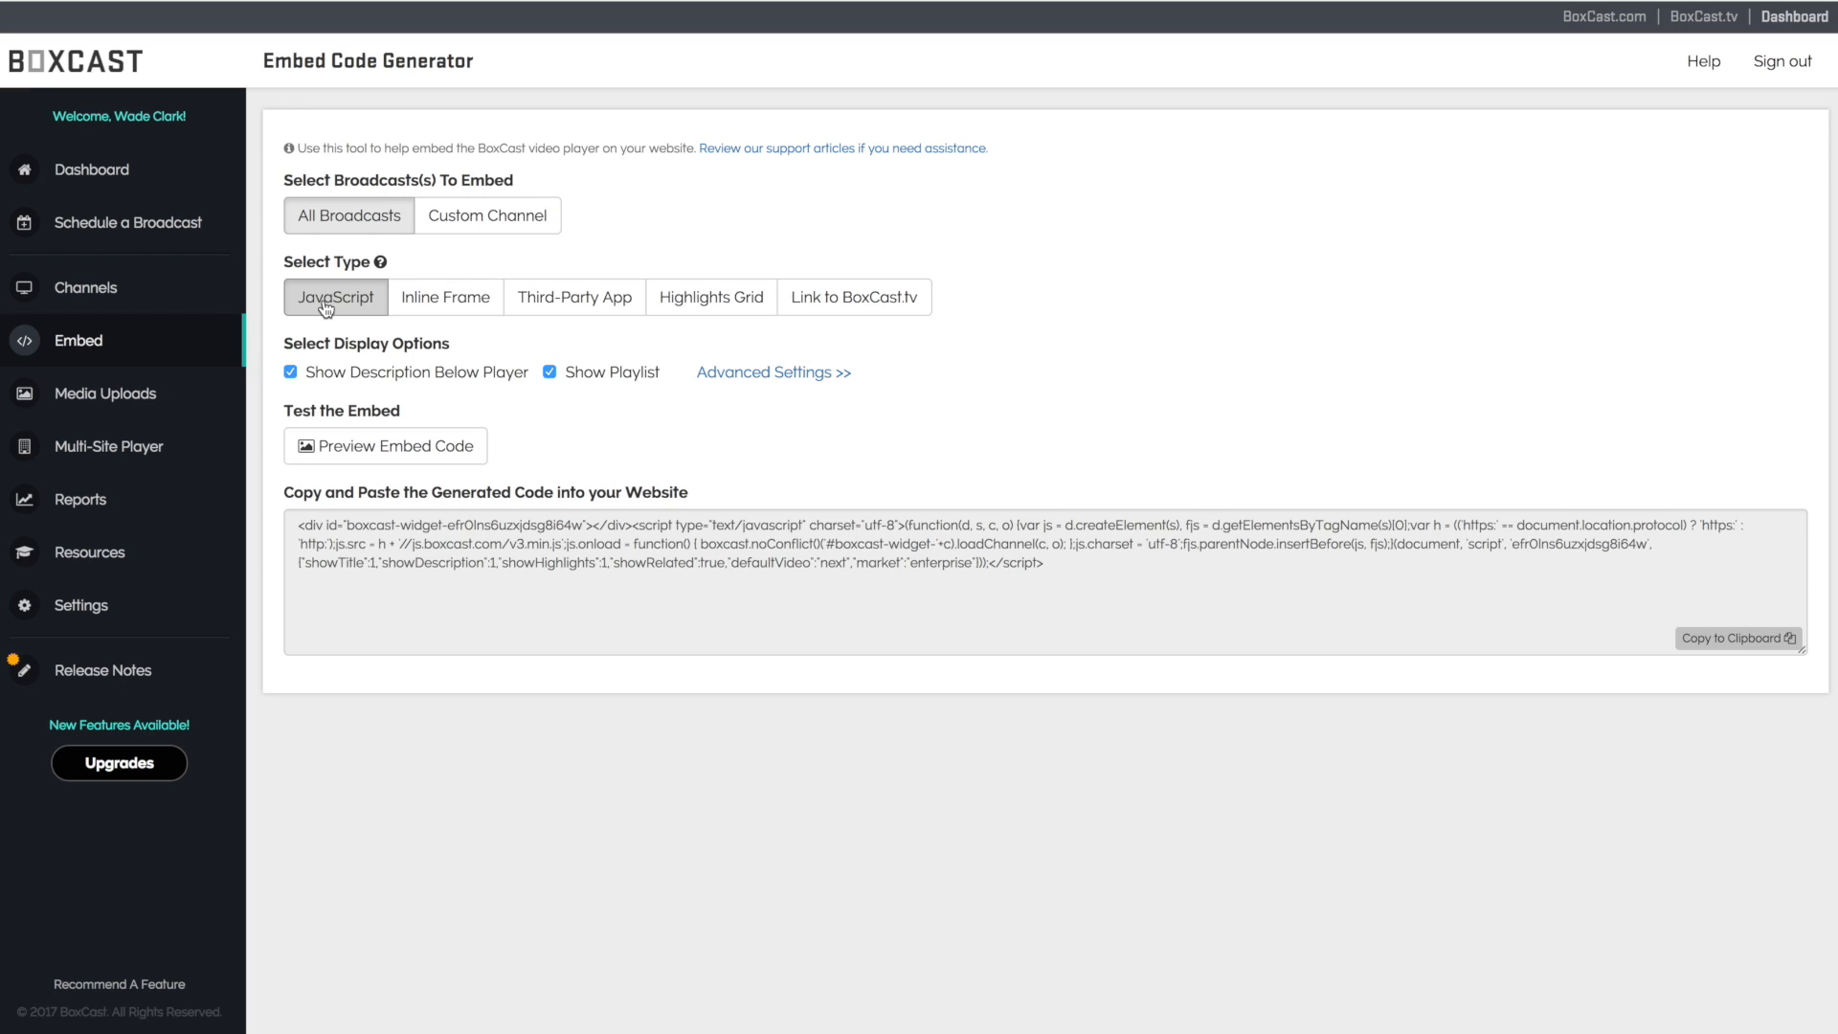
mouse_move(712, 363)
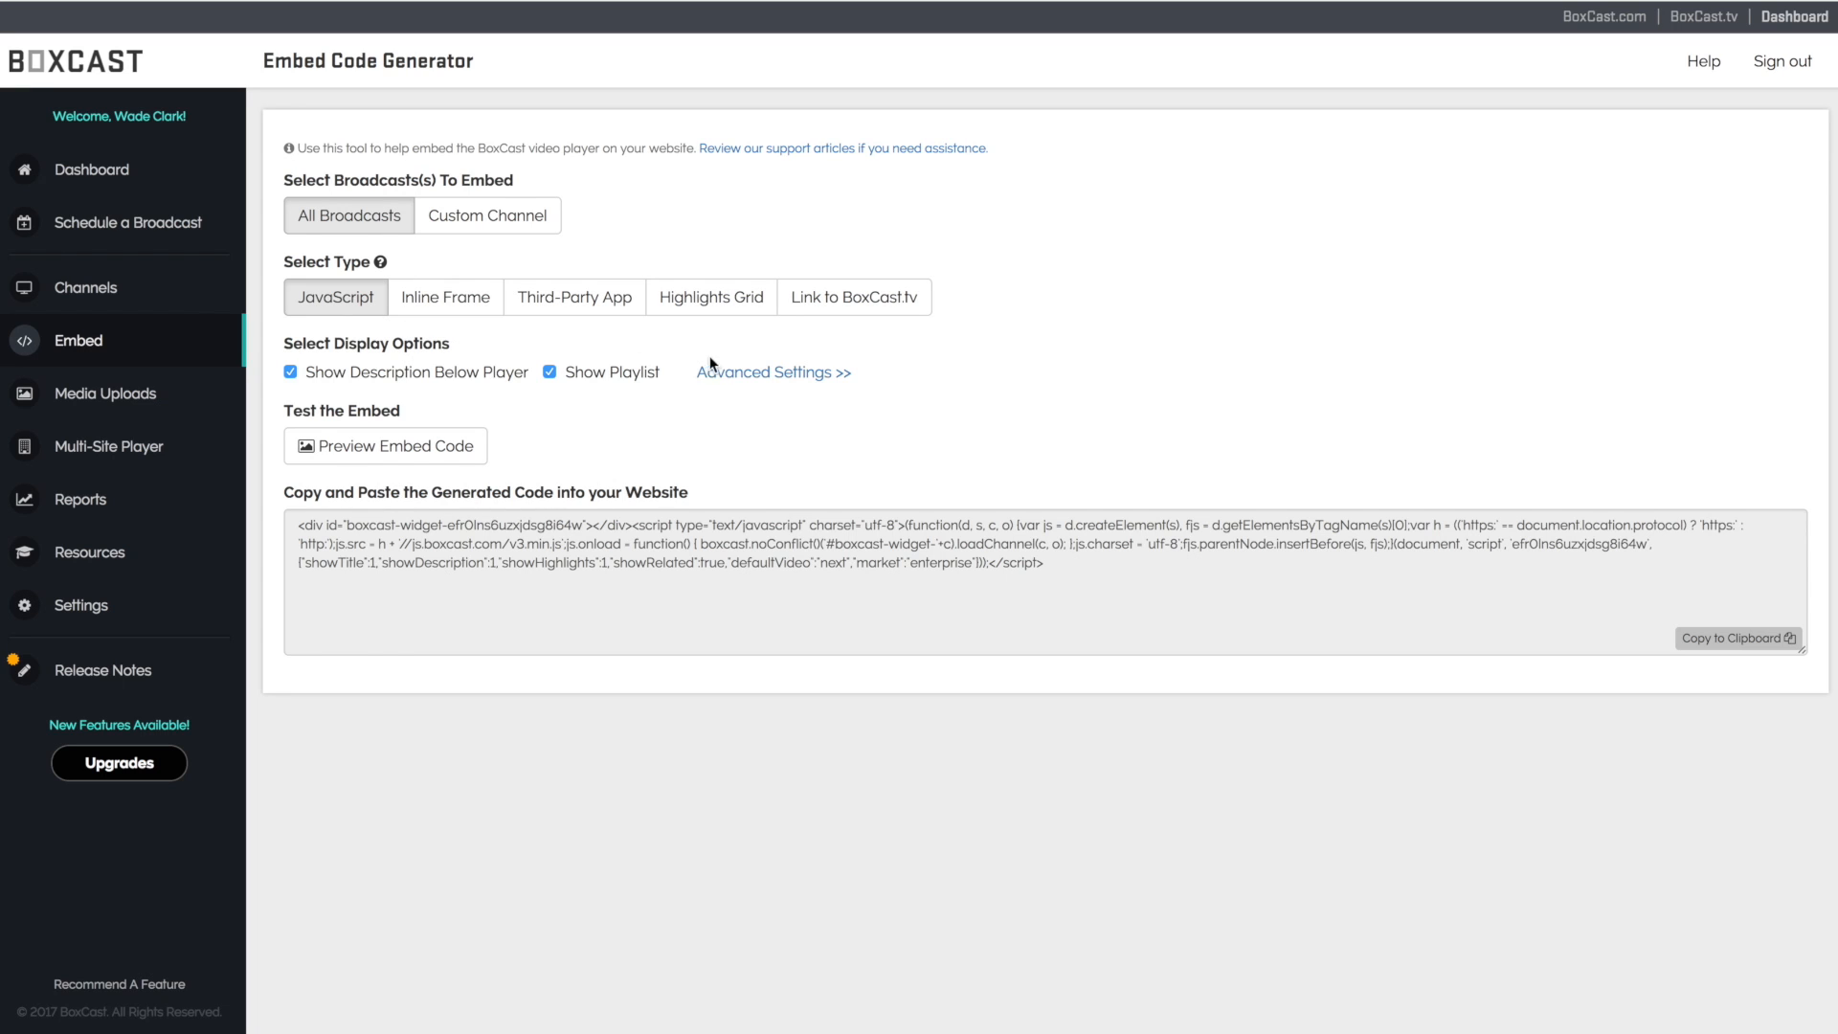
Under Advanced Settings, enable Countdown Timer and Custom Thumbnail Image using the husky photo
left_click(772, 372)
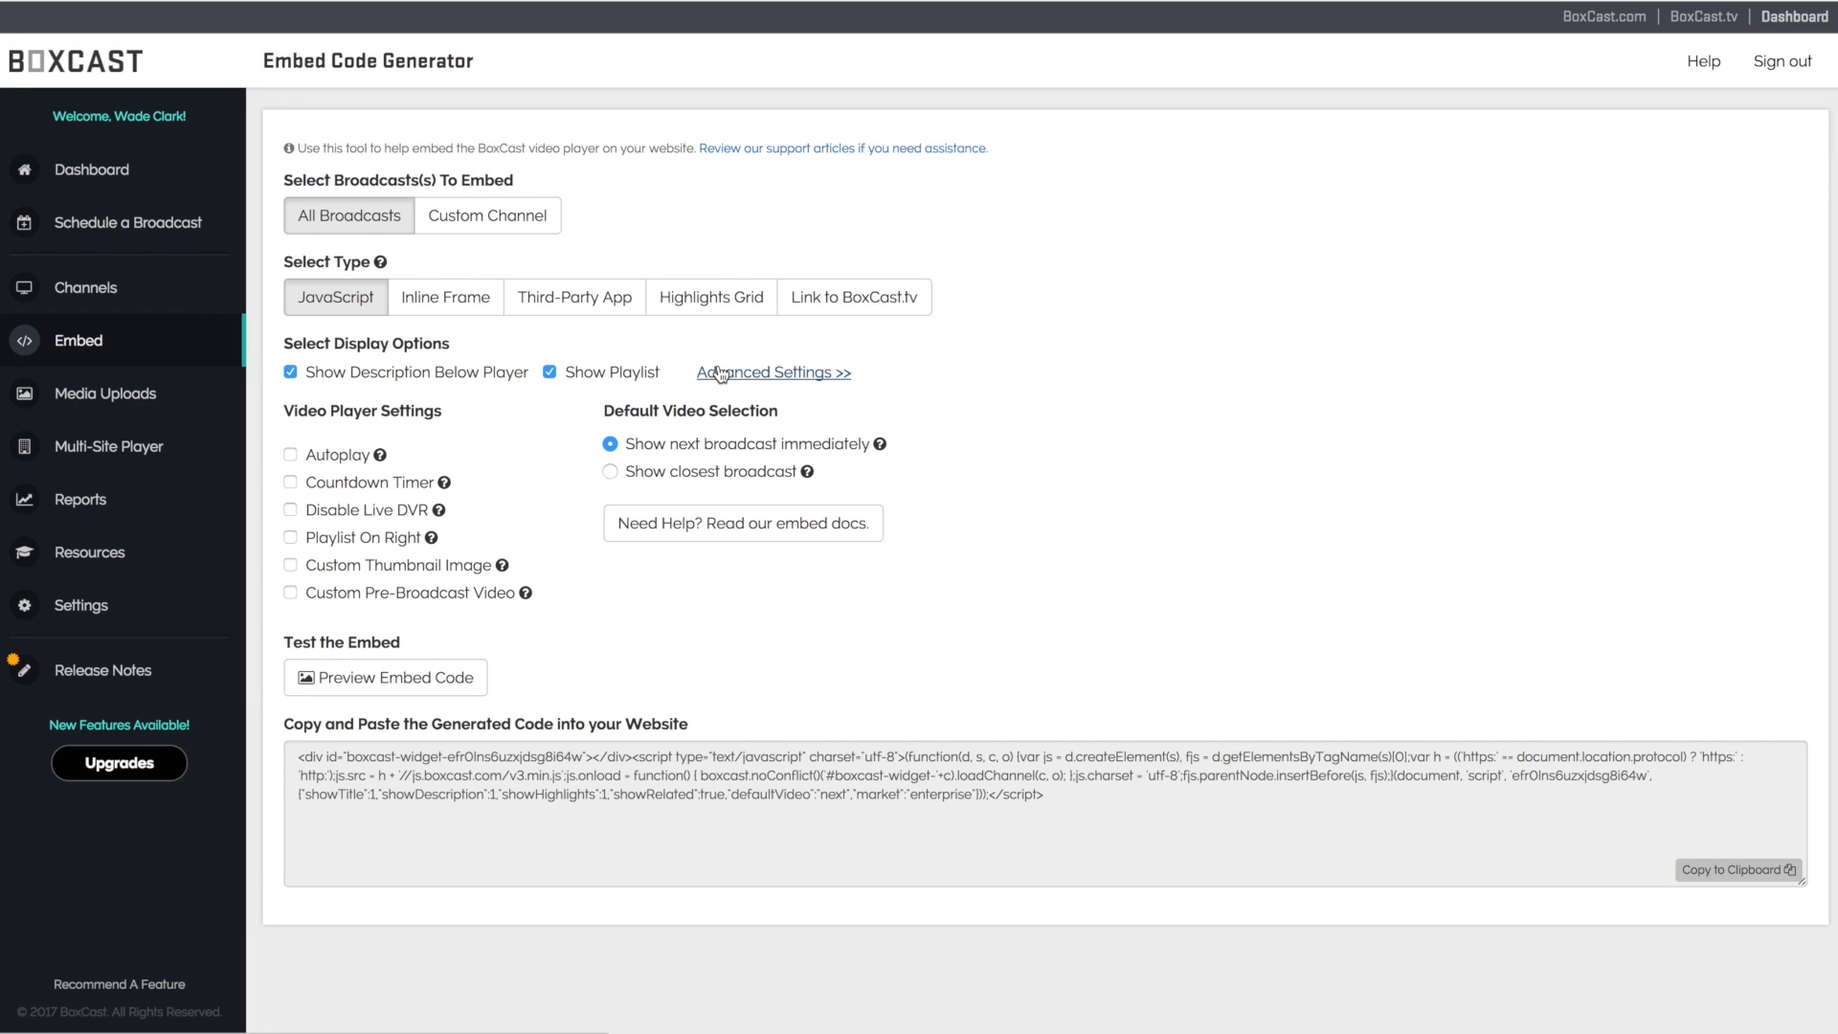
mouse_move(301, 489)
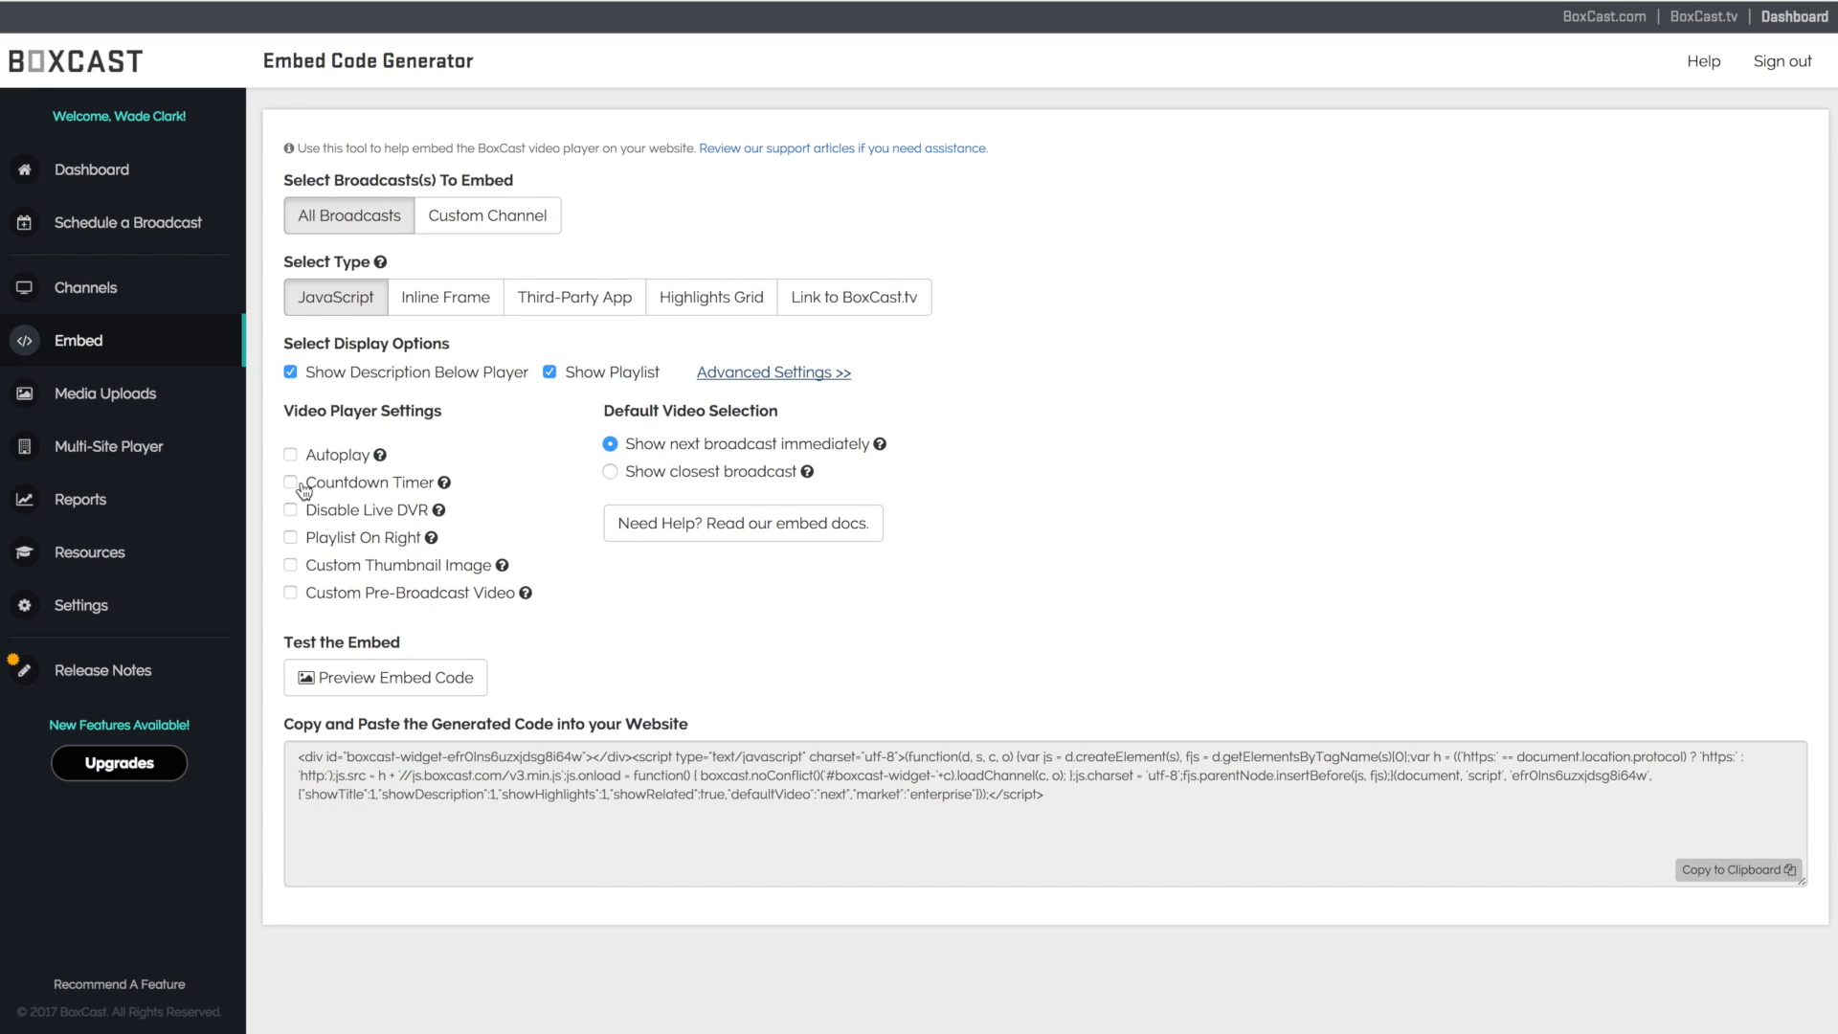
left_click(289, 482)
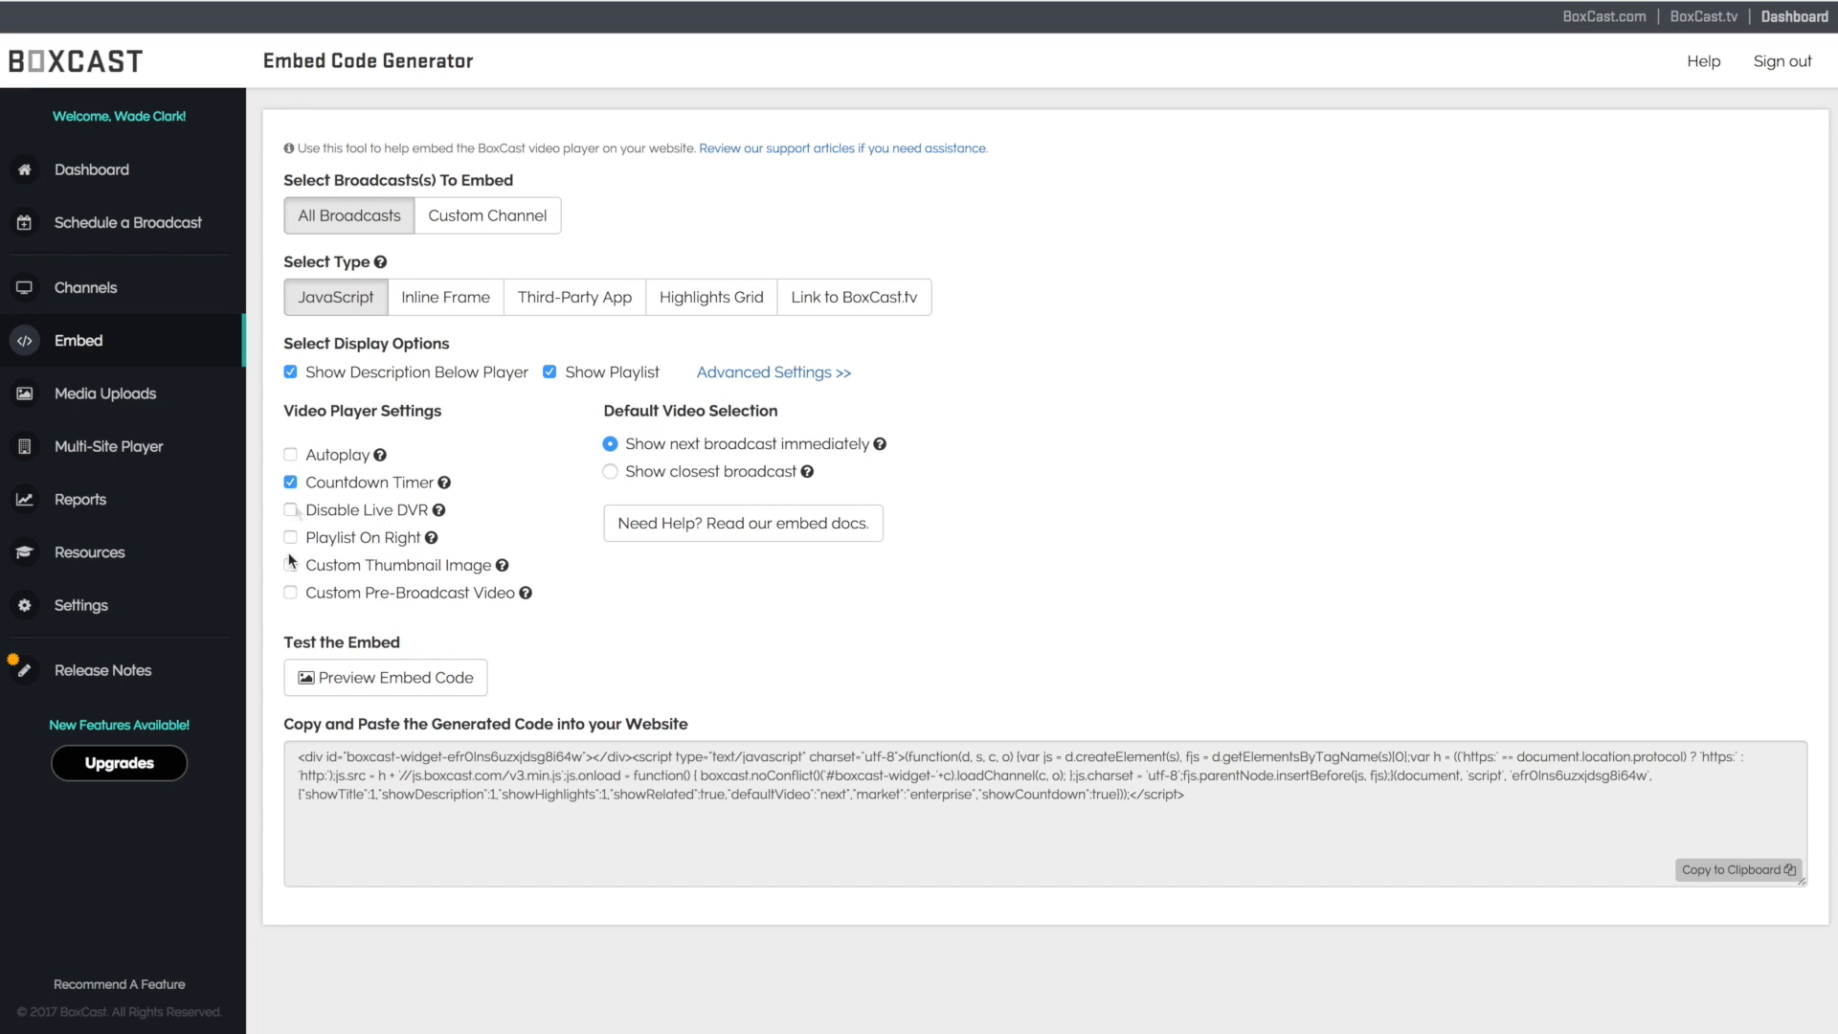
left_click(289, 565)
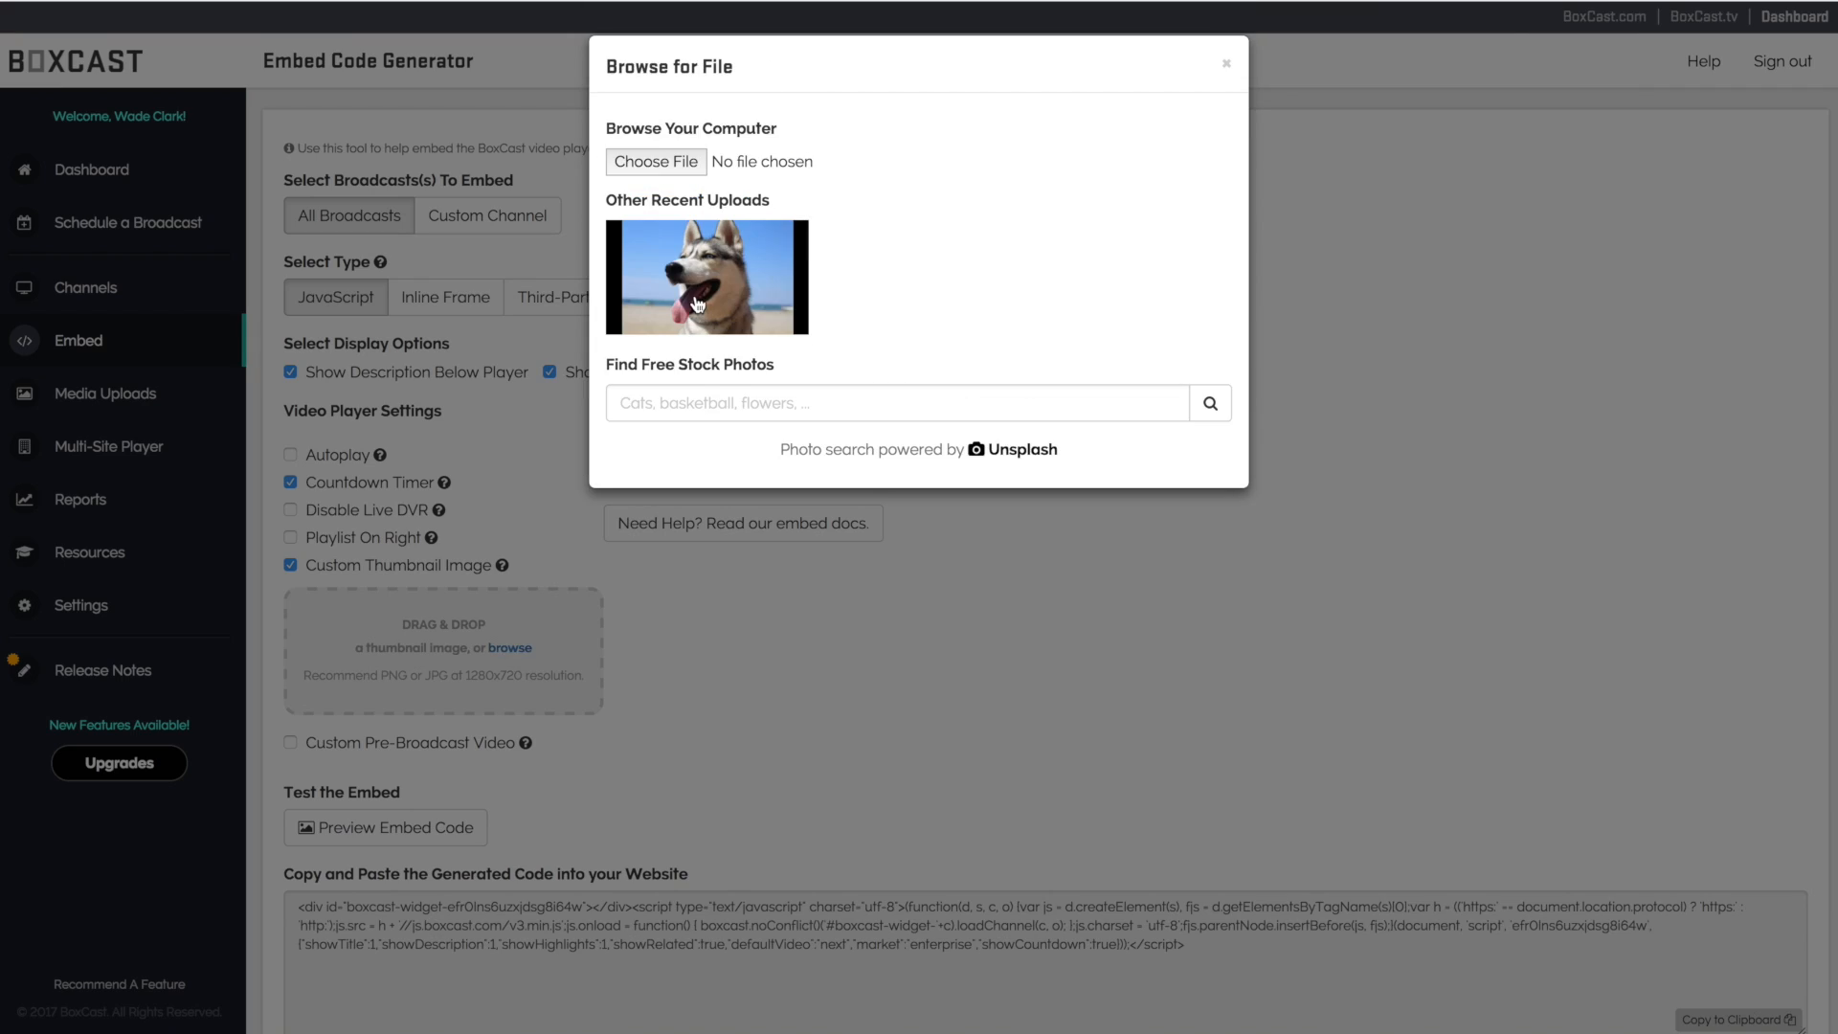
left_click(705, 276)
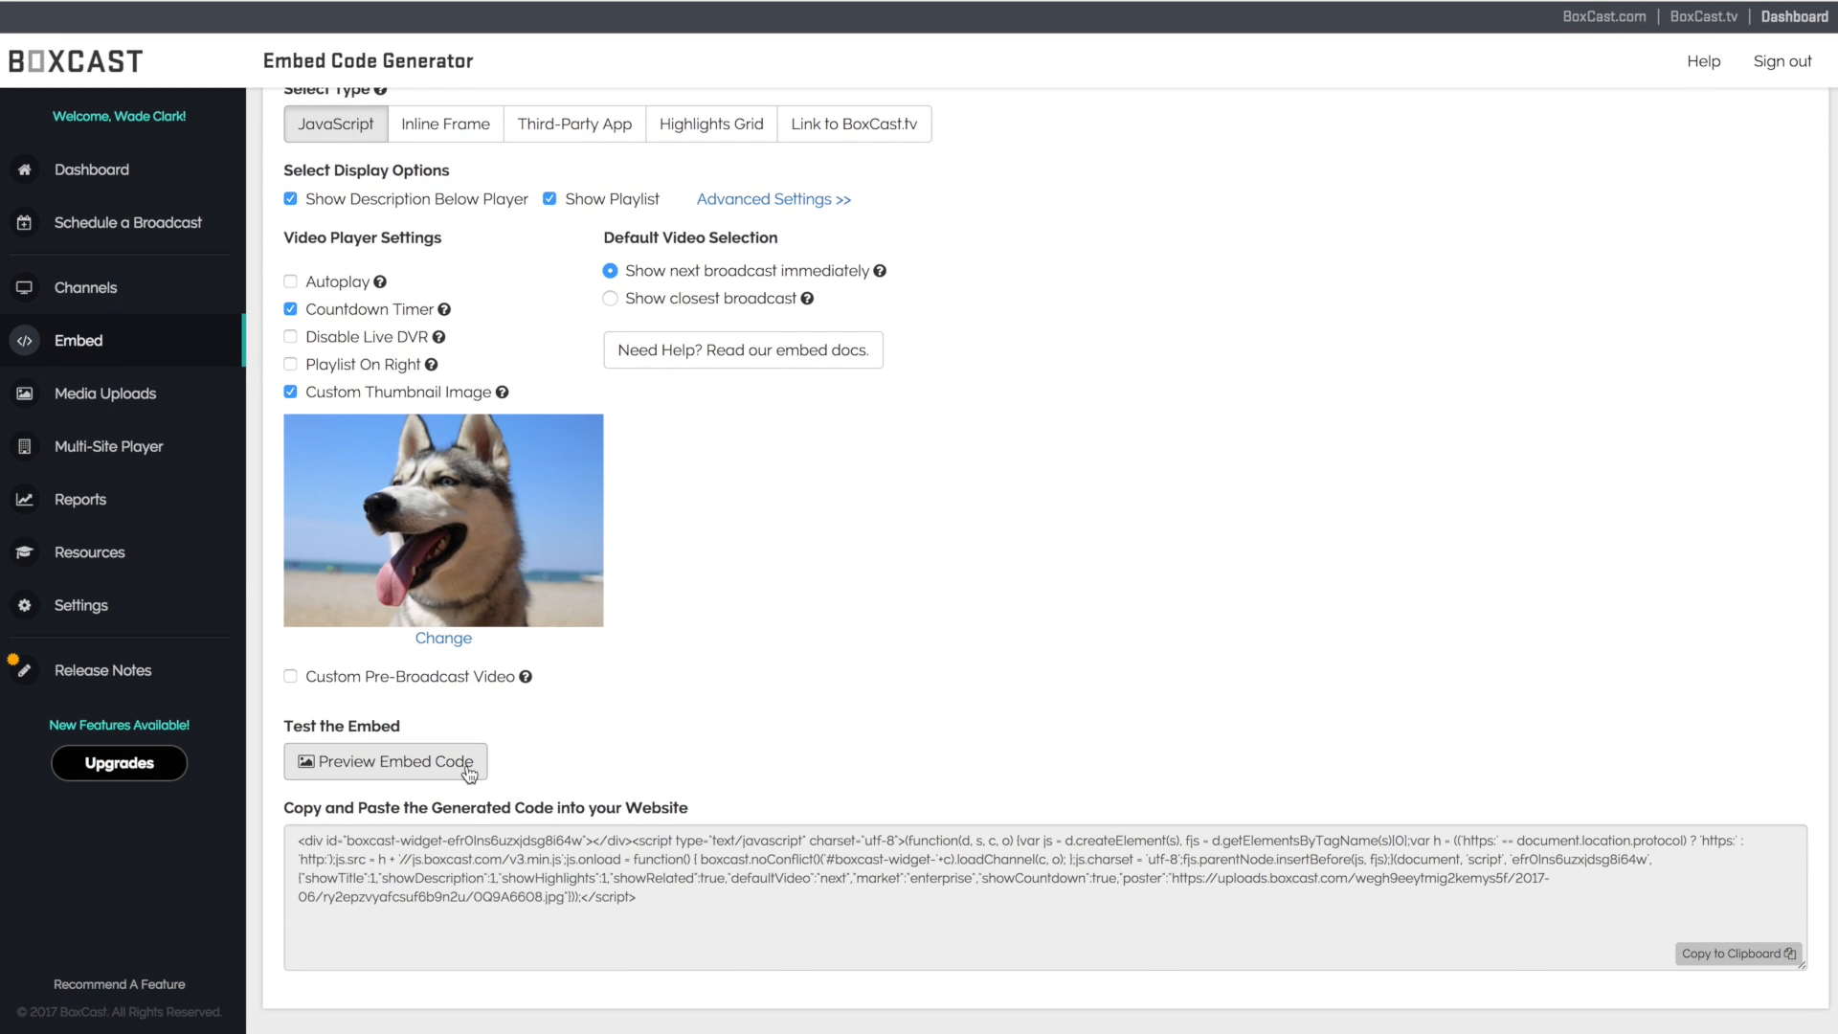
left_click(385, 760)
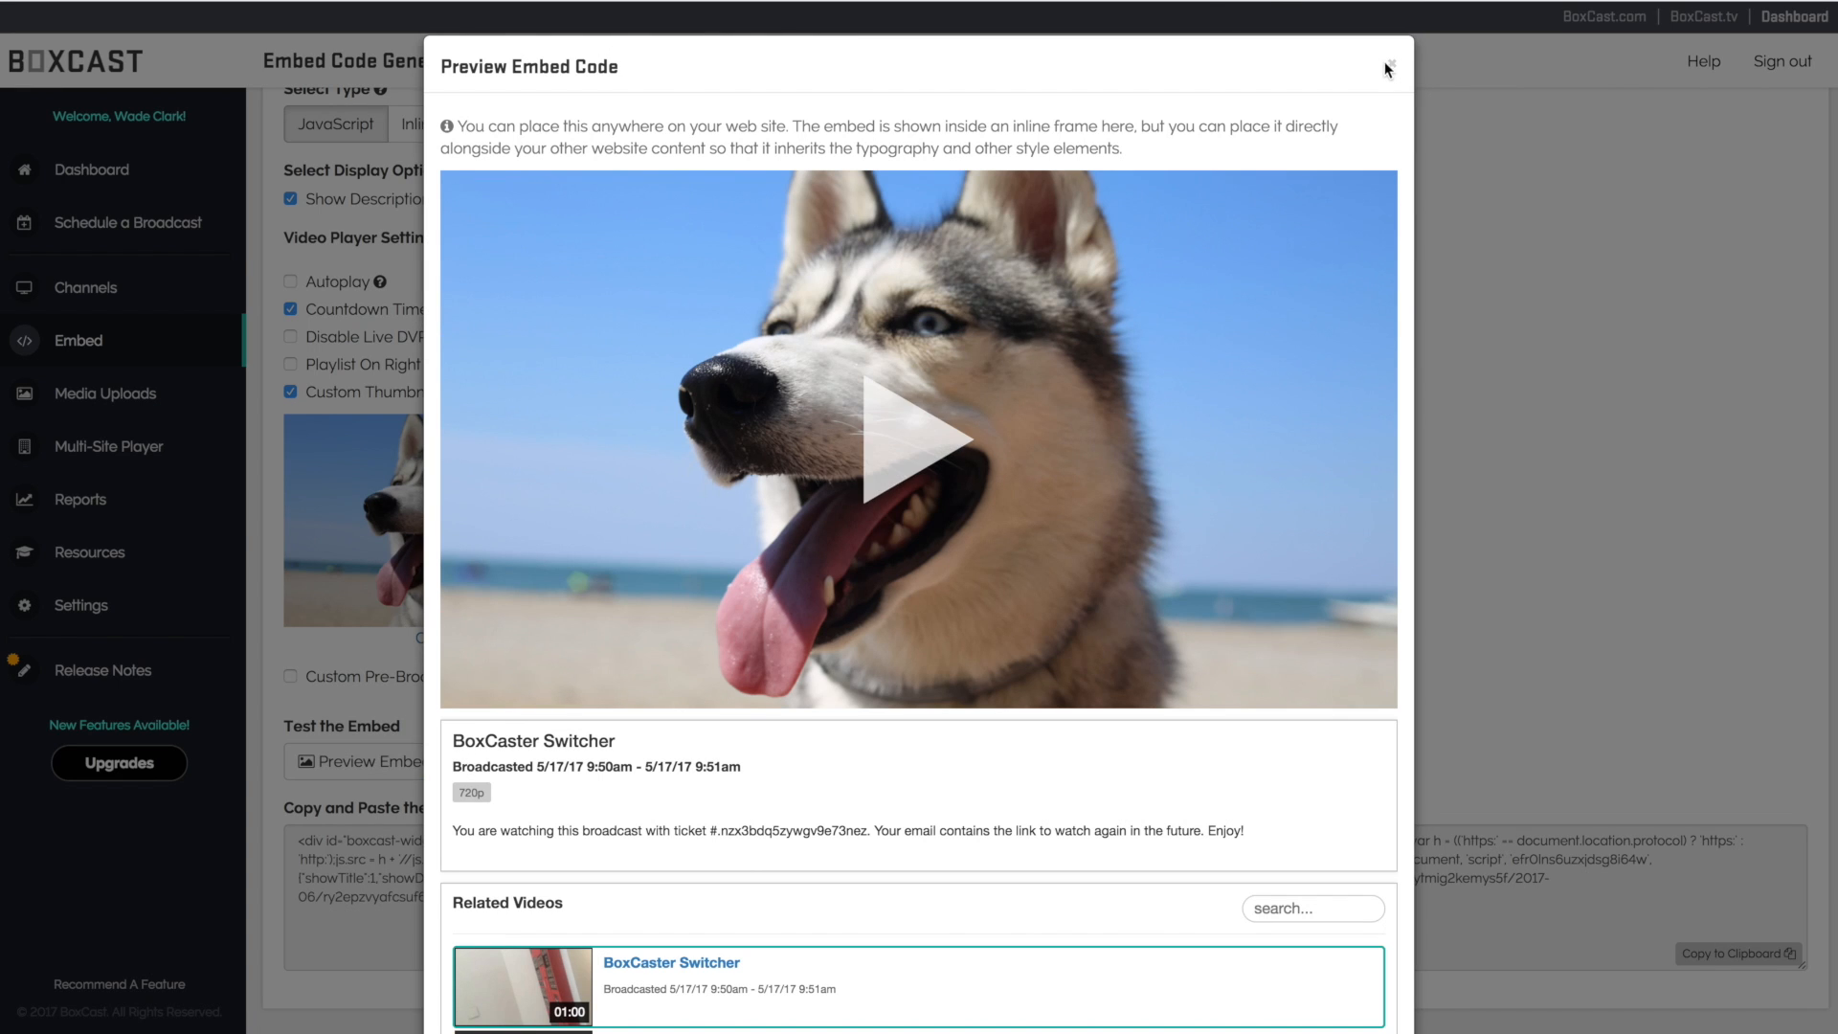
left_click(1386, 62)
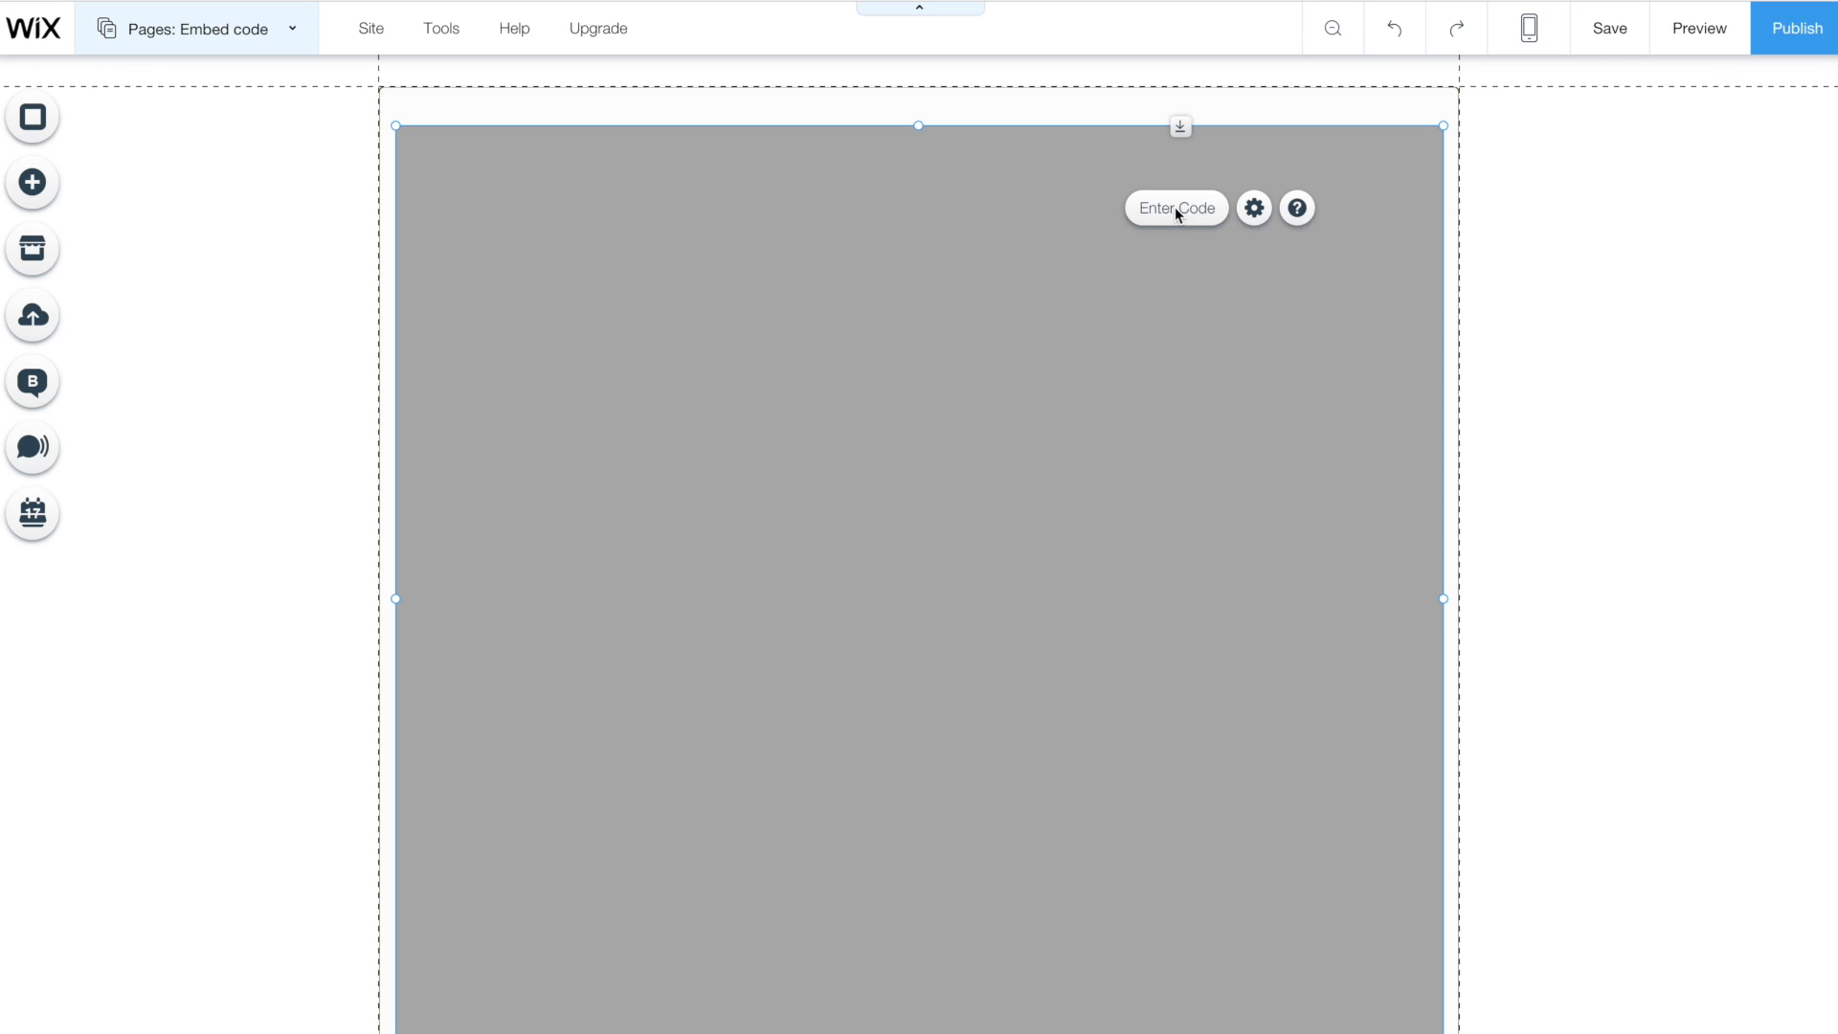
Paste the BoxCast embed code into the HTML element and preview the husky-thumbnail player
left_click(1253, 207)
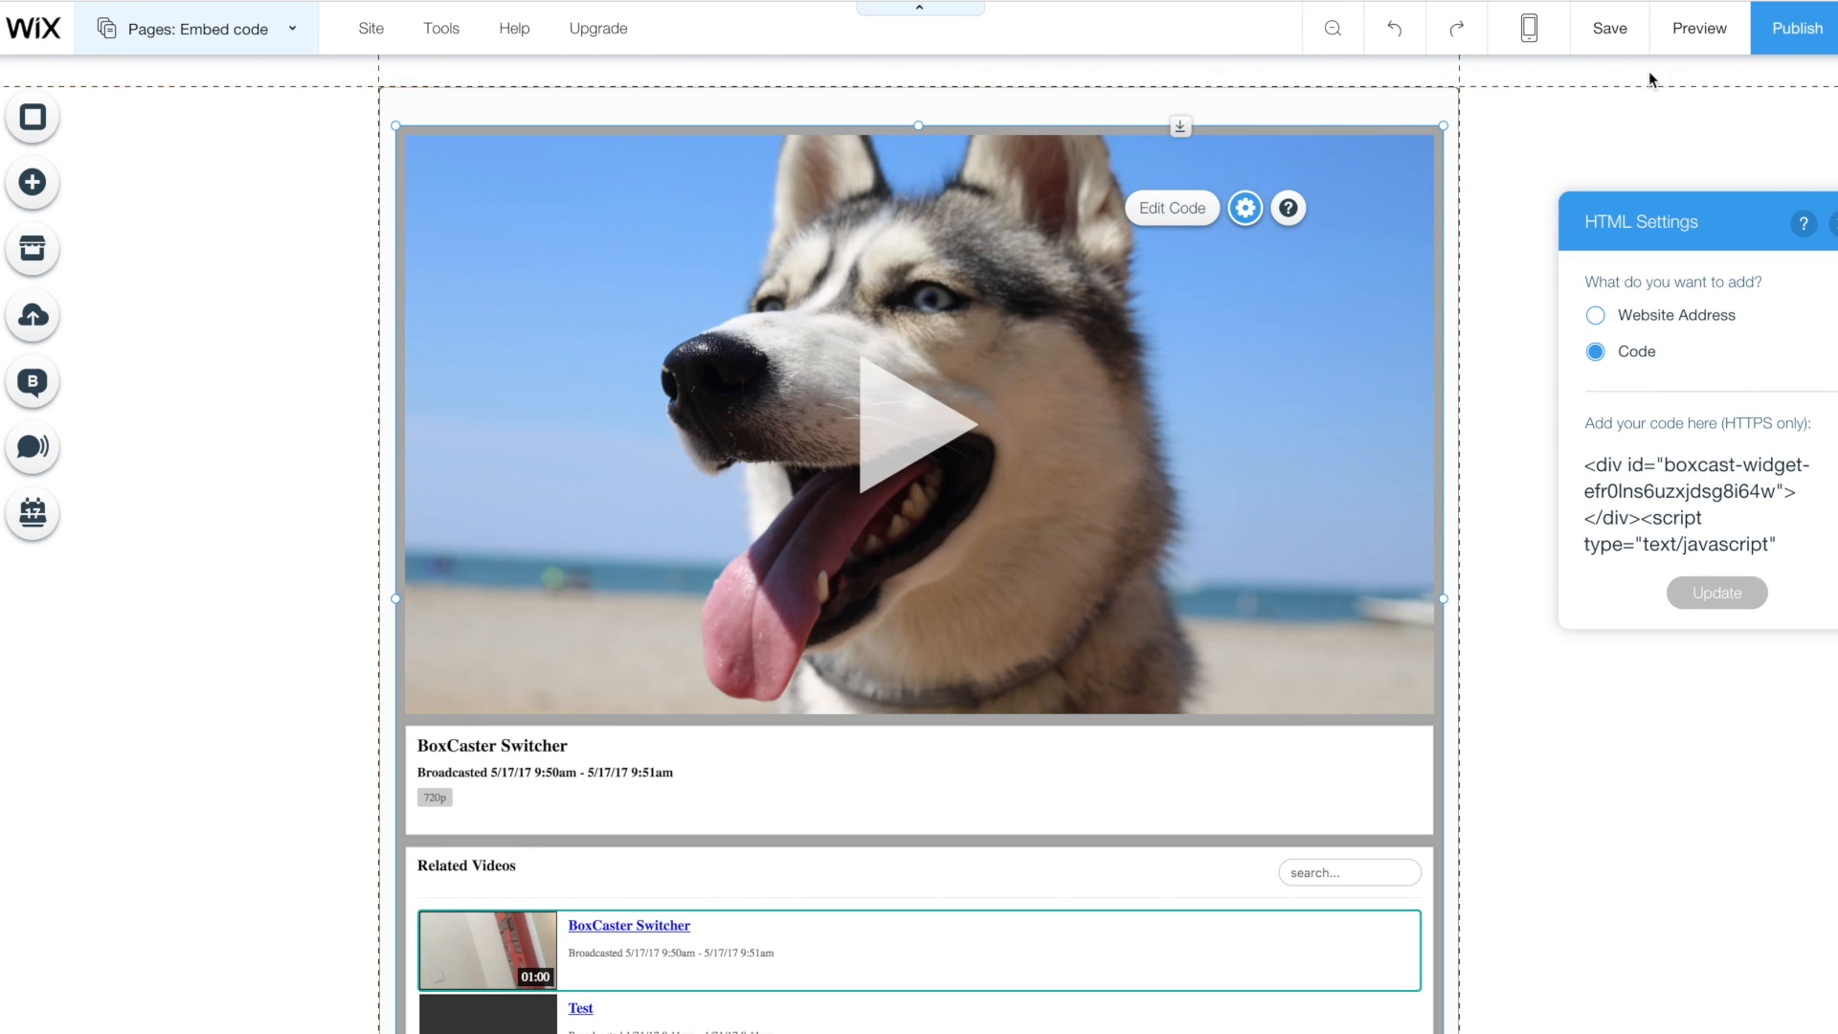
left_click(1696, 29)
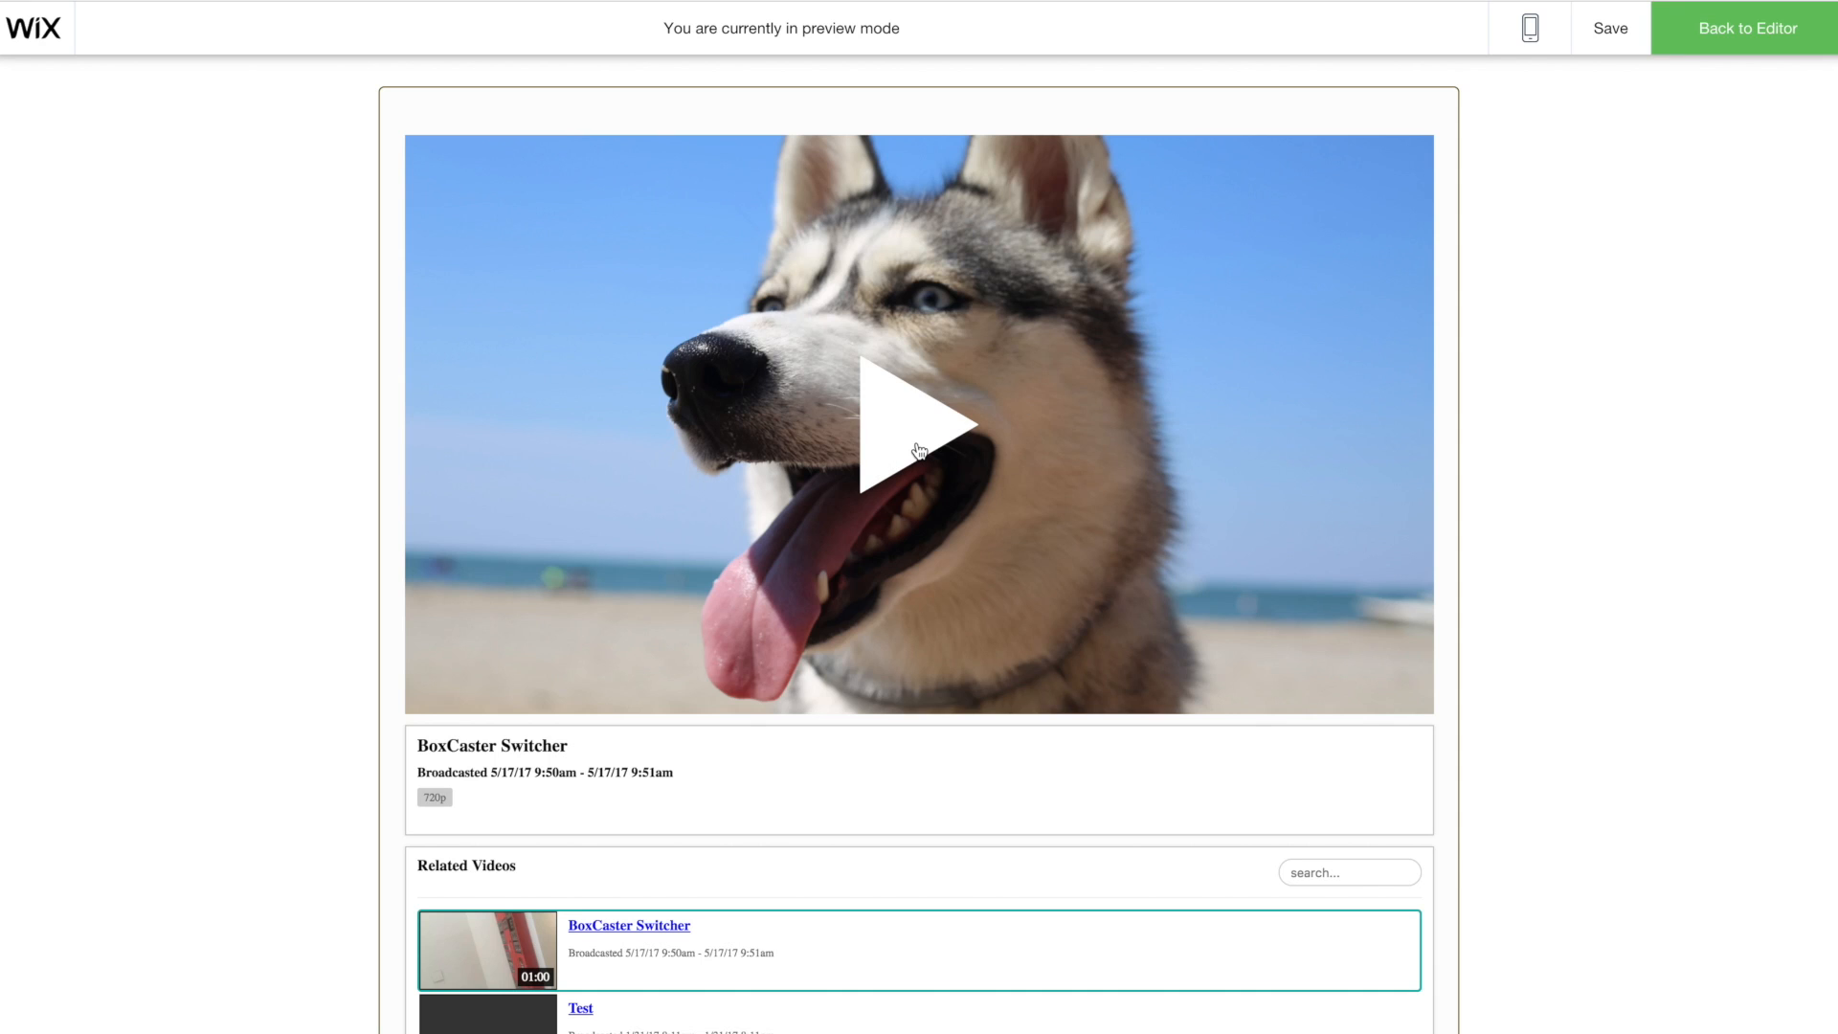